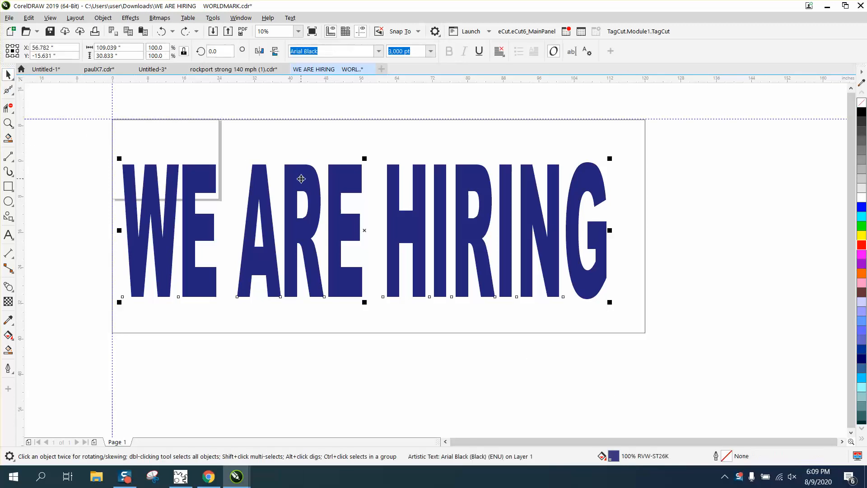
Try a 5000 font size, then undo twice to settle on about 132 by 37 inch lettering.
{"action": "left_click", "coordinate": [116, 56]}
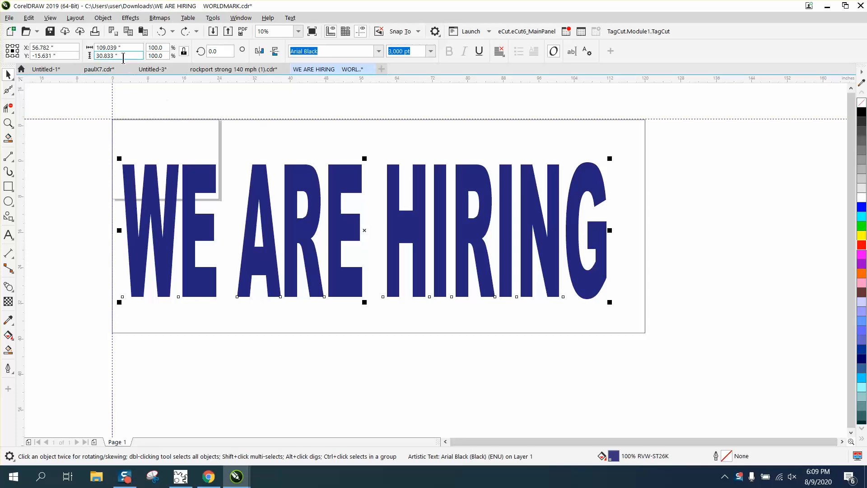
{"action": "left_click", "coordinate": [407, 51]}
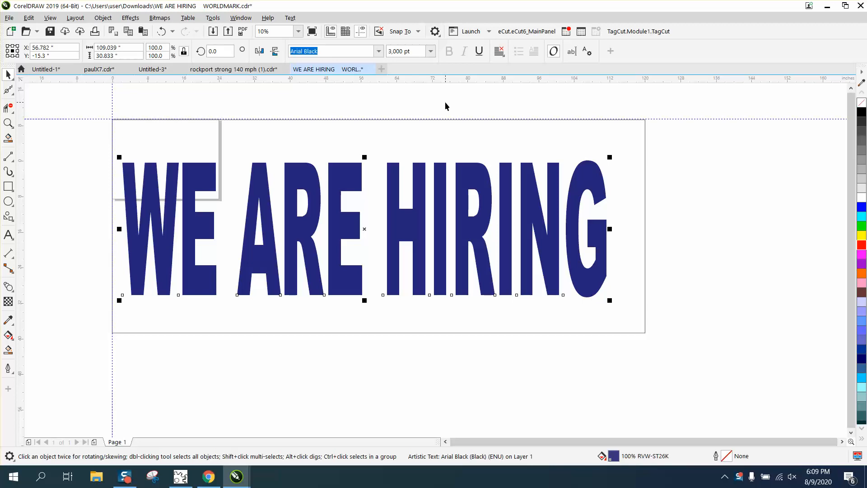
{"action": "mouse_move", "coordinate": [435, 95]}
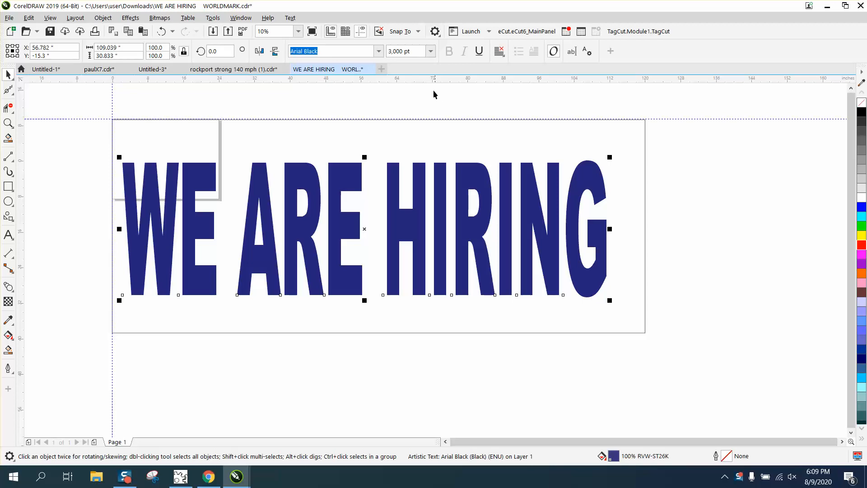
{"action": "left_click", "coordinate": [405, 51]}
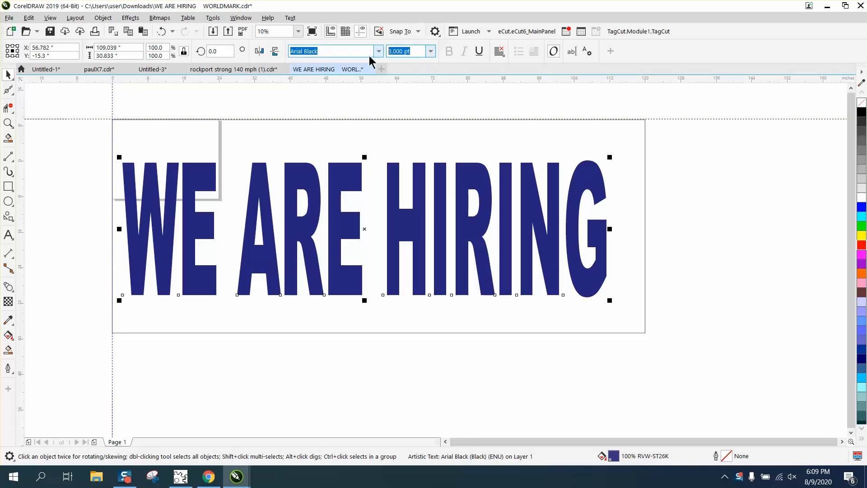
{"action": "type", "text": "5000"}
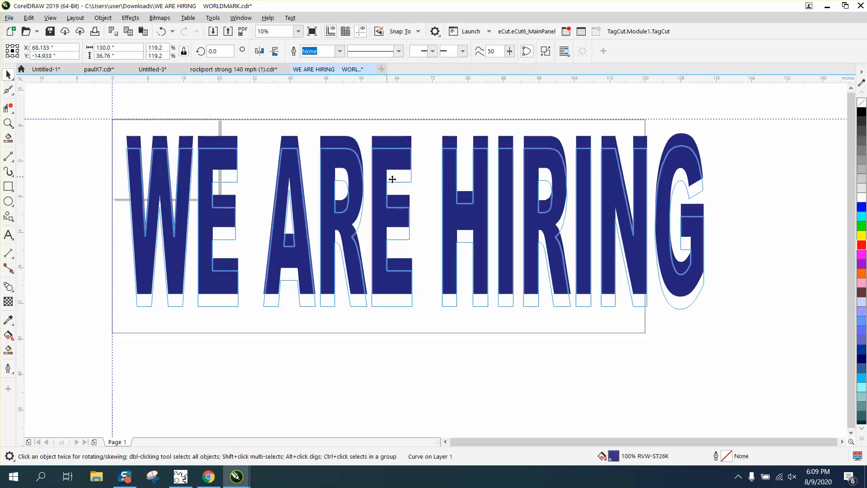
{"action": "left_click", "coordinate": [162, 32]}
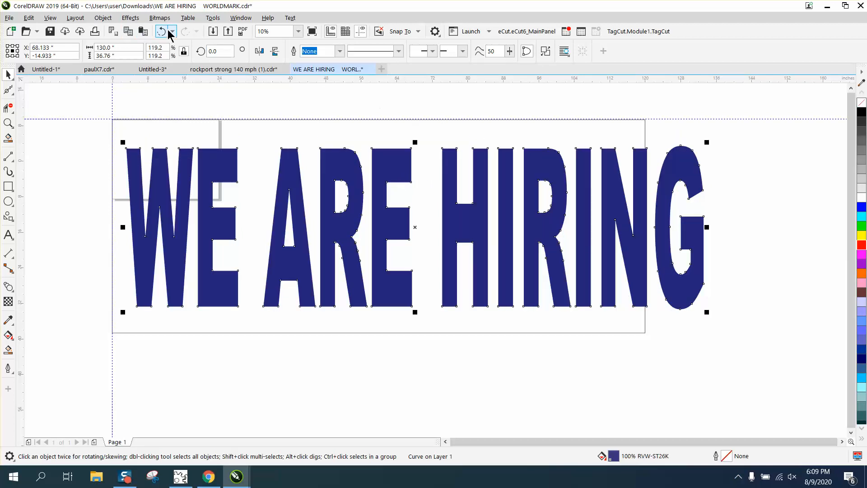
{"action": "left_click", "coordinate": [159, 31]}
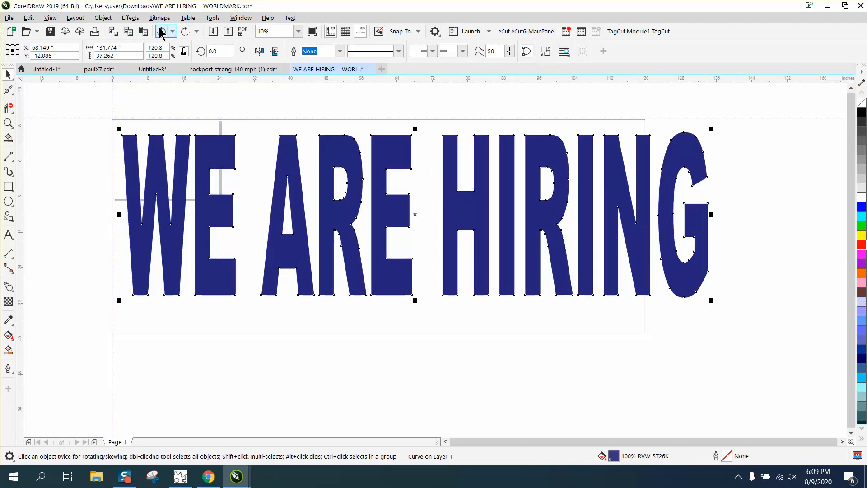